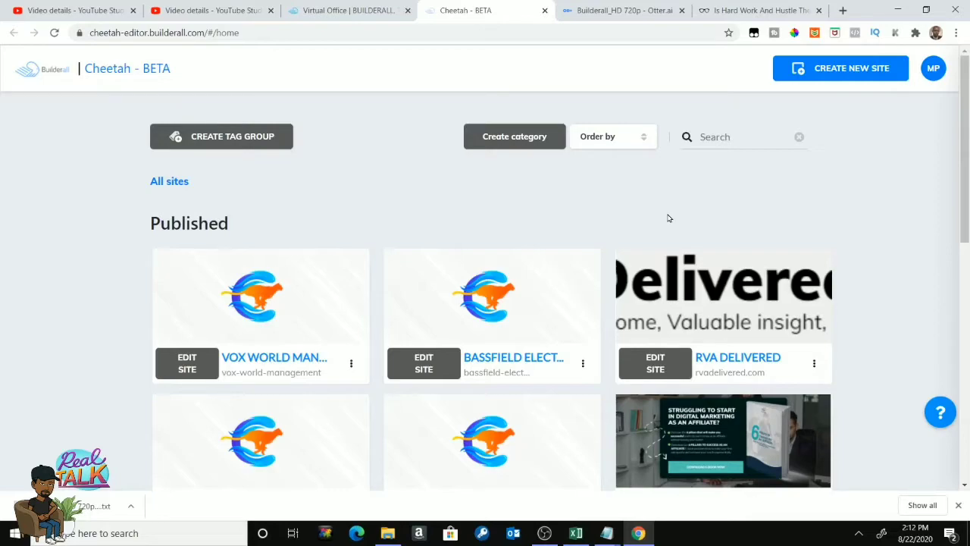
{"action": "mouse_move", "coordinate": [713, 359]}
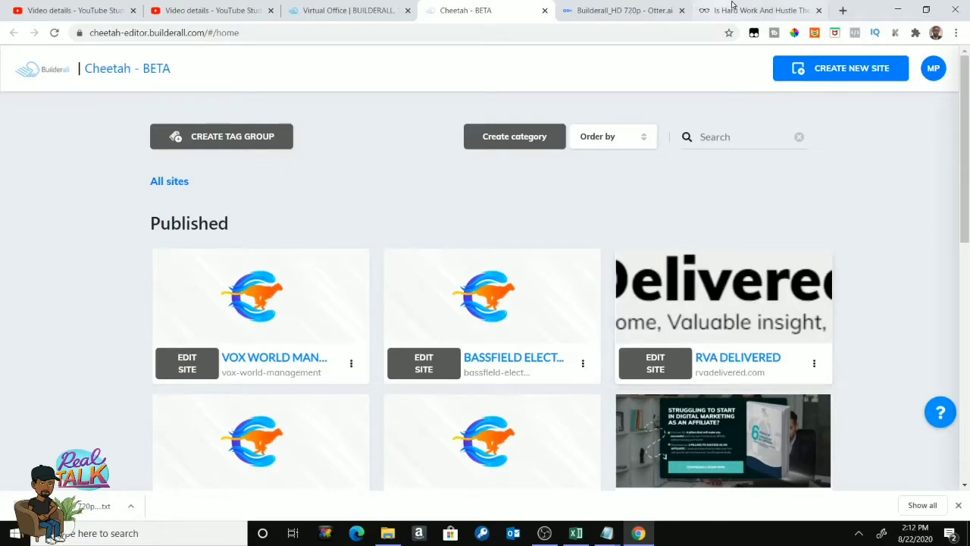
Load rvadelivered.com in a new Chrome tab
{"action": "left_click", "coordinate": [844, 11]}
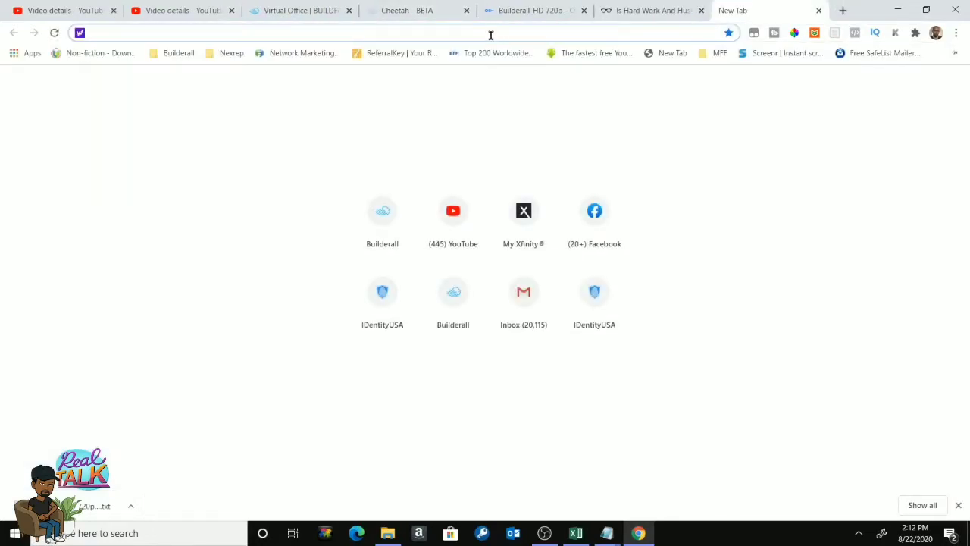
{"action": "type", "text": "rvadelivered.com"}
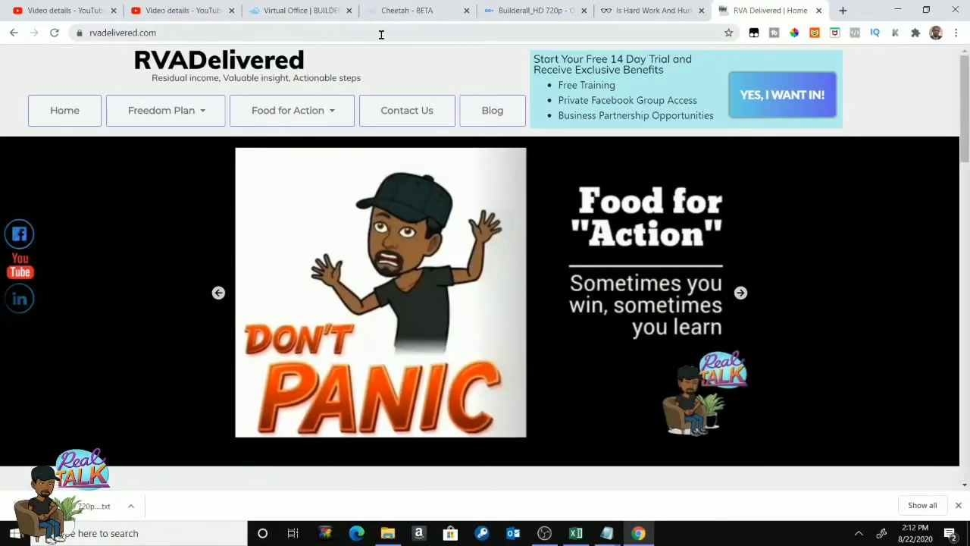
From the published sites list, open the live Vox World Management site
{"action": "left_click", "coordinate": [739, 292]}
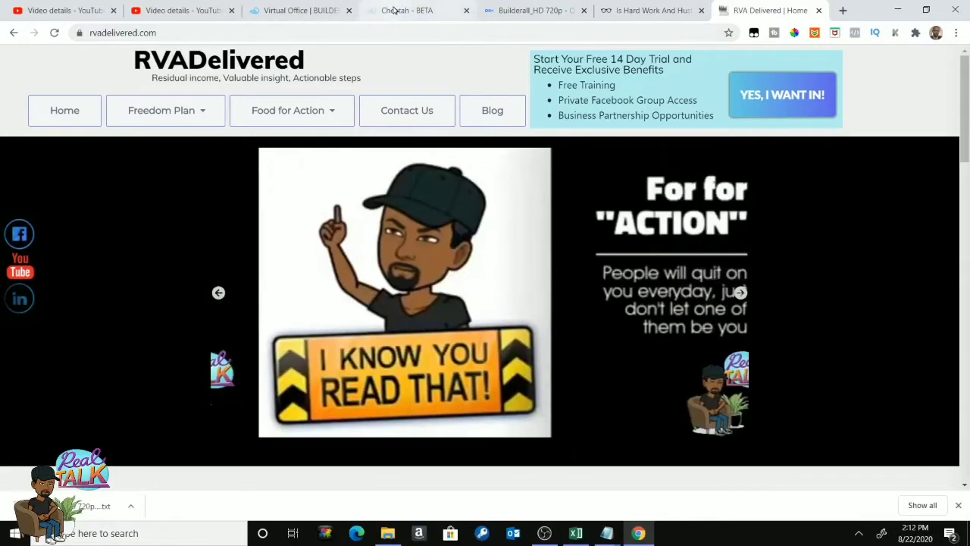
{"action": "left_click", "coordinate": [417, 9]}
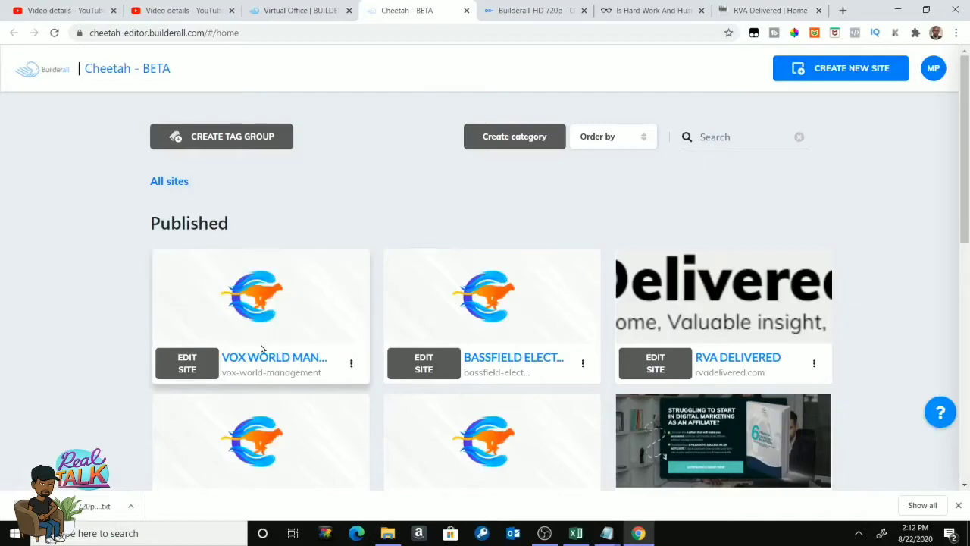
{"action": "mouse_move", "coordinate": [293, 354]}
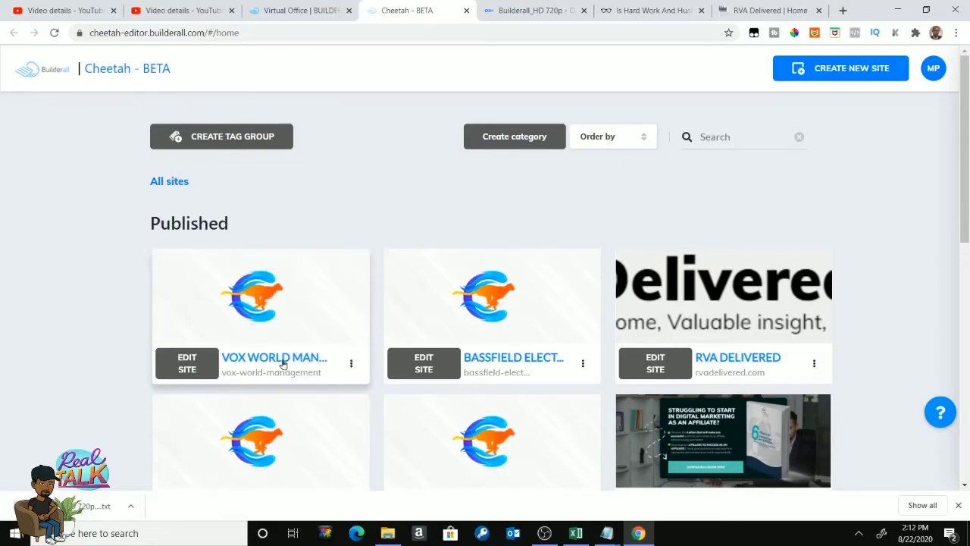
{"action": "left_click", "coordinate": [275, 357]}
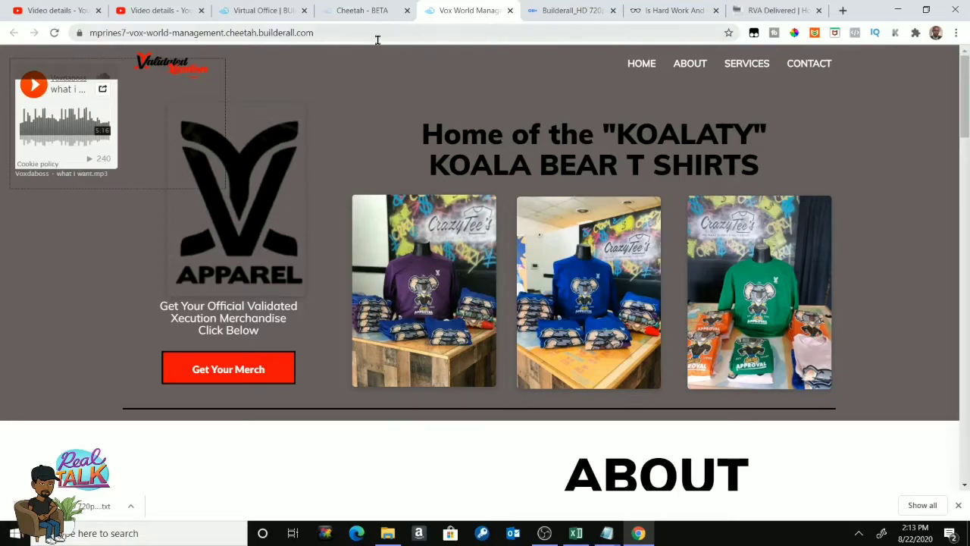
{"action": "left_click", "coordinate": [363, 10]}
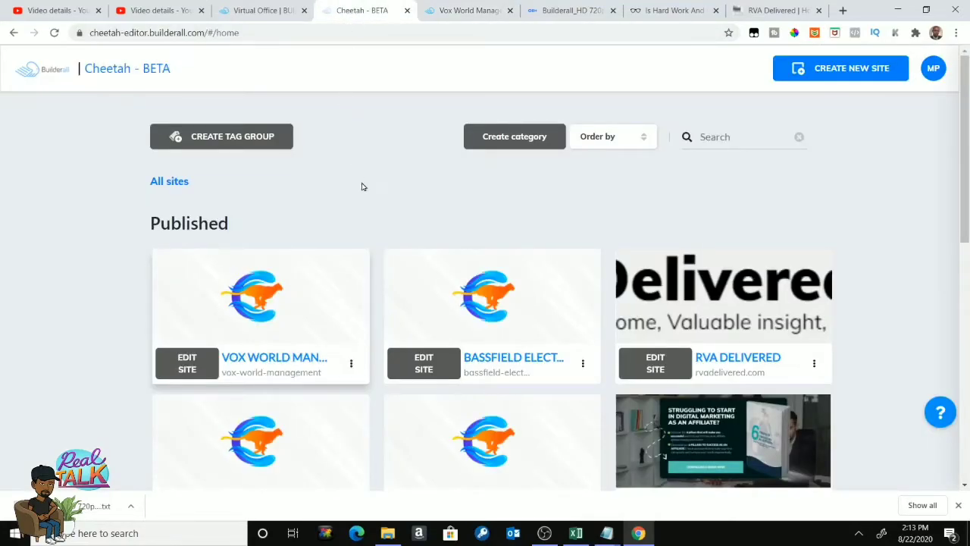
{"action": "mouse_move", "coordinate": [366, 197]}
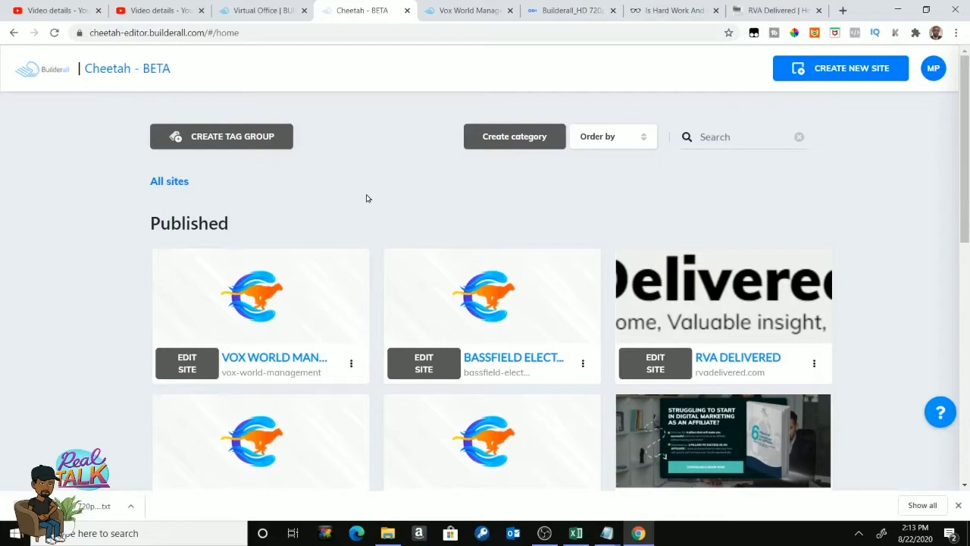
{"action": "mouse_move", "coordinate": [379, 228]}
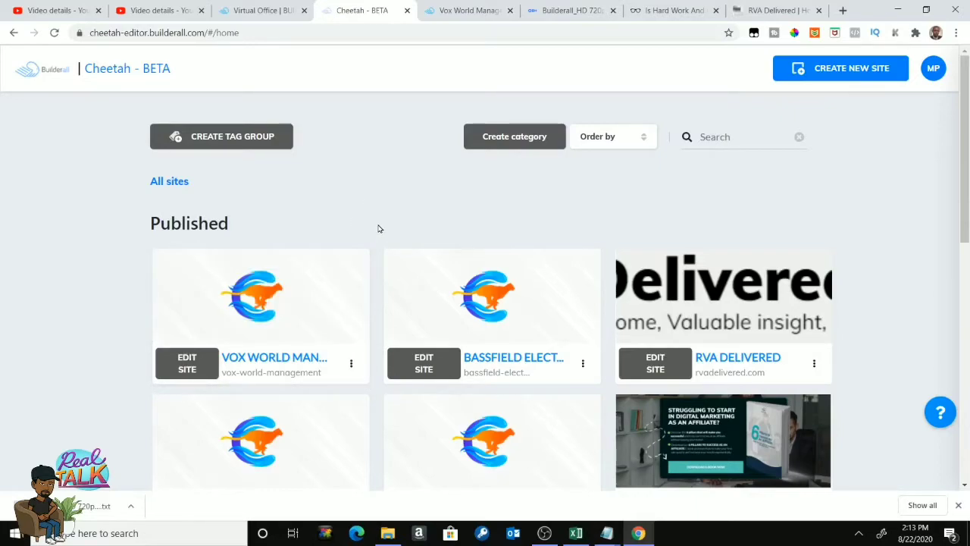
{"action": "mouse_move", "coordinate": [381, 225]}
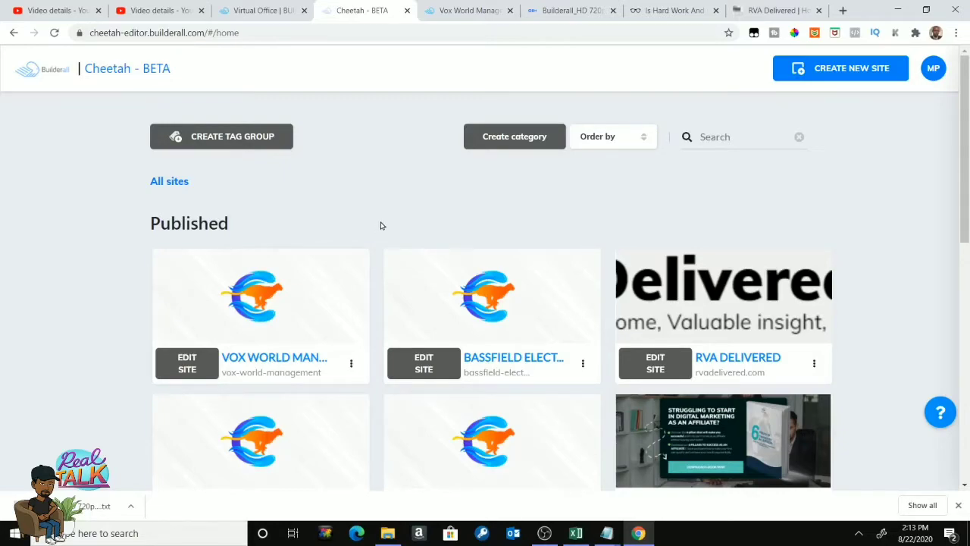
{"action": "mouse_move", "coordinate": [632, 238]}
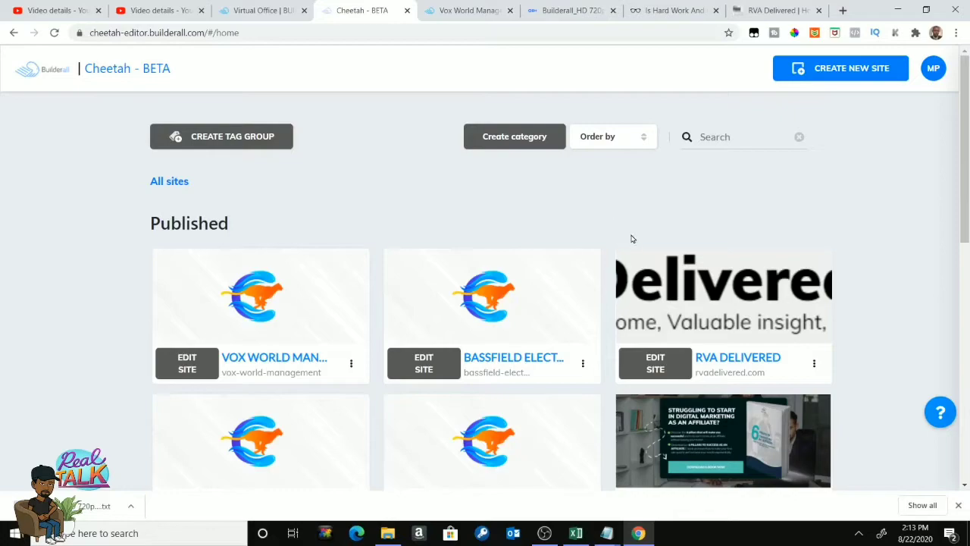
{"action": "mouse_move", "coordinate": [640, 246]}
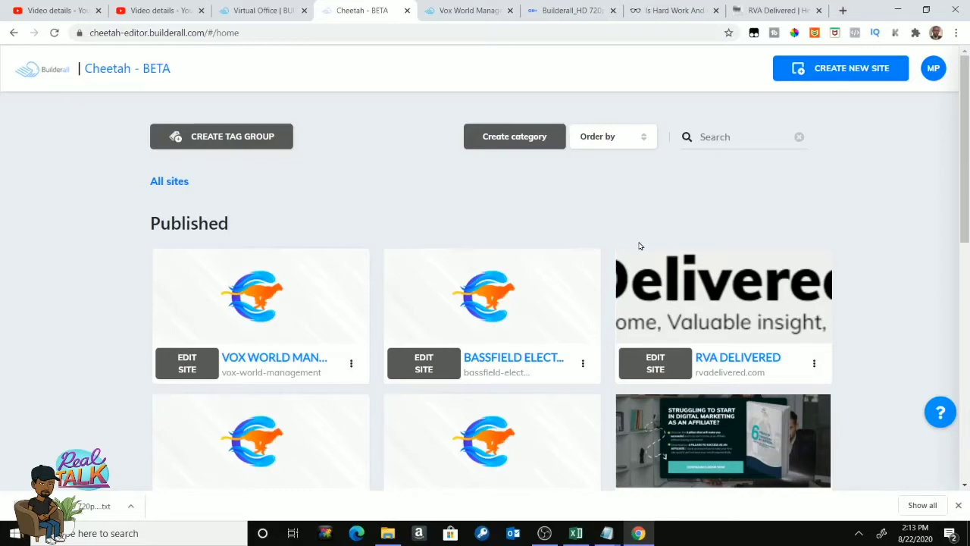
{"action": "mouse_move", "coordinate": [614, 207]}
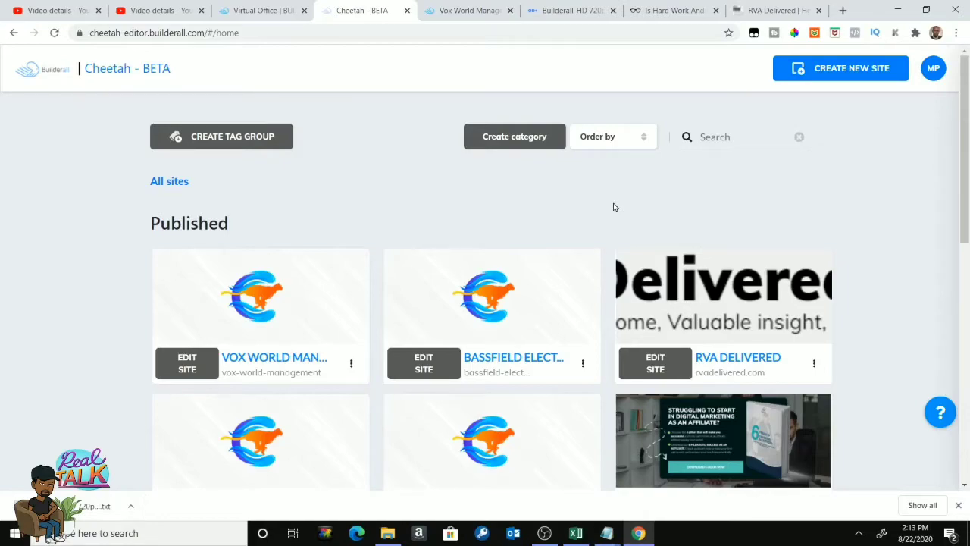
{"action": "mouse_move", "coordinate": [370, 215]}
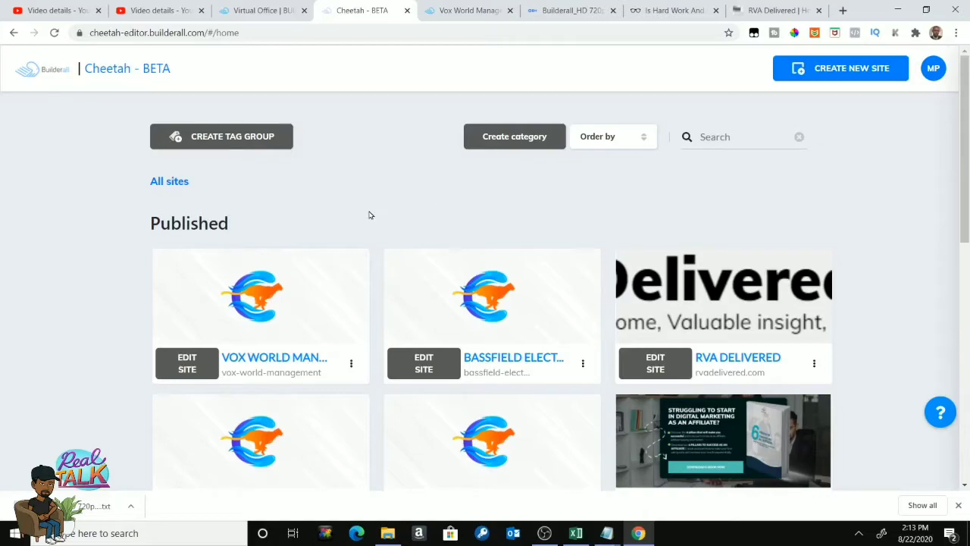
{"action": "mouse_move", "coordinate": [664, 250]}
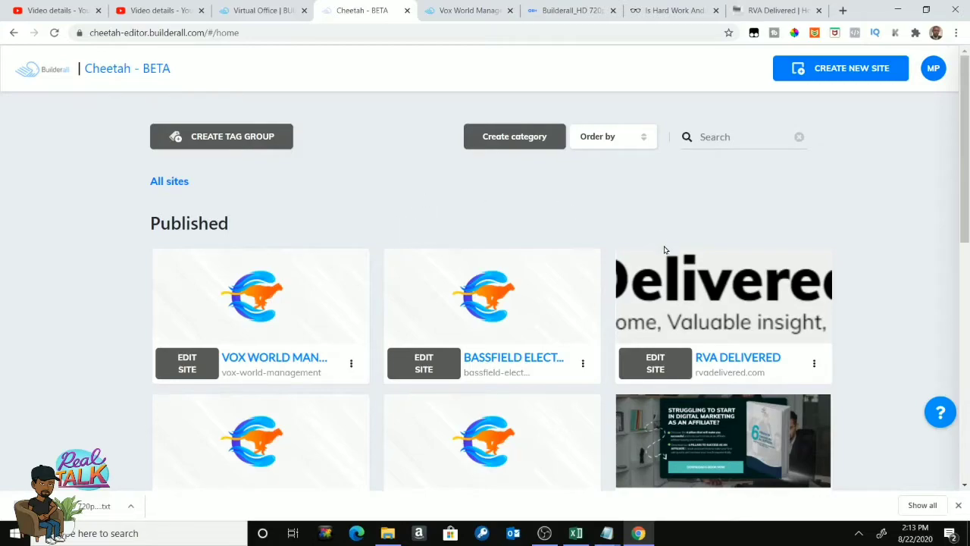
{"action": "mouse_move", "coordinate": [653, 222]}
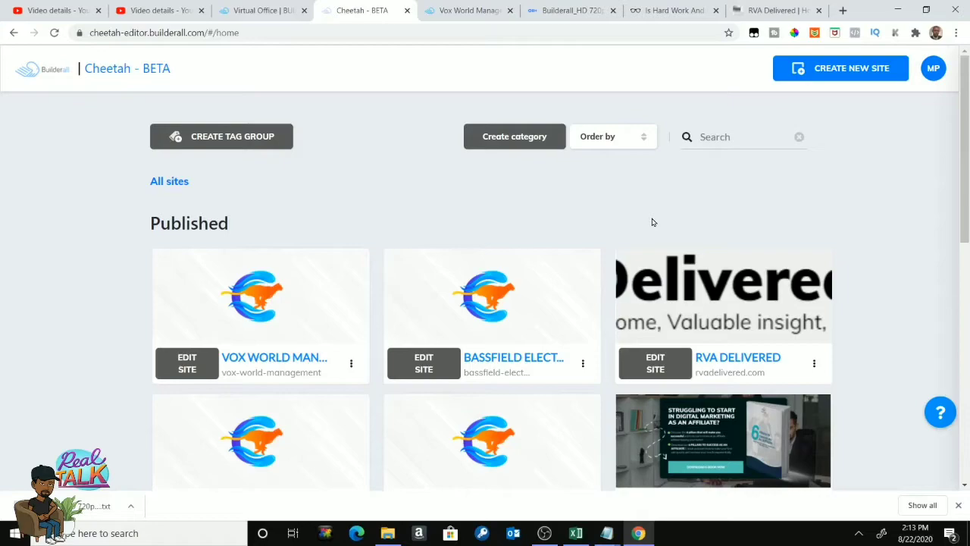
{"action": "mouse_move", "coordinate": [656, 235]}
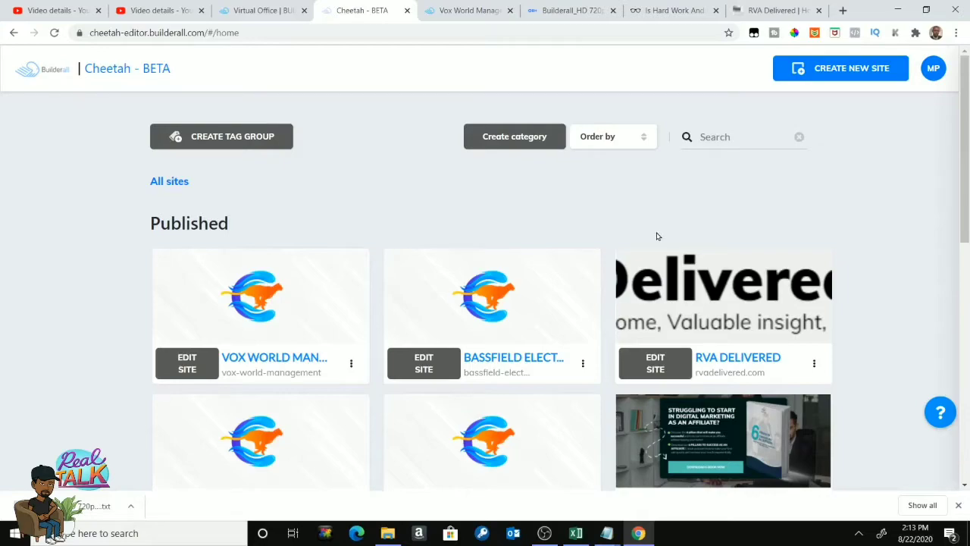
{"action": "mouse_move", "coordinate": [363, 190]}
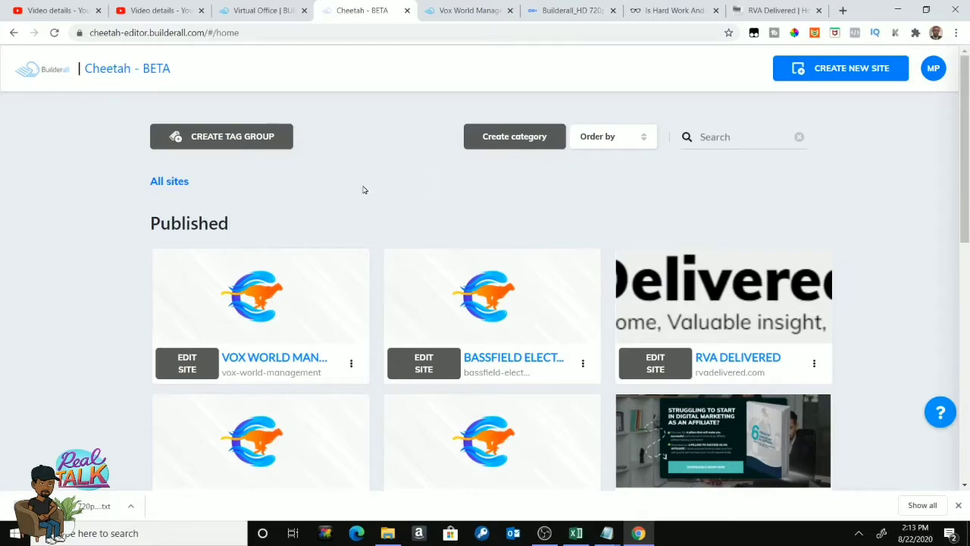
{"action": "mouse_move", "coordinate": [265, 359]}
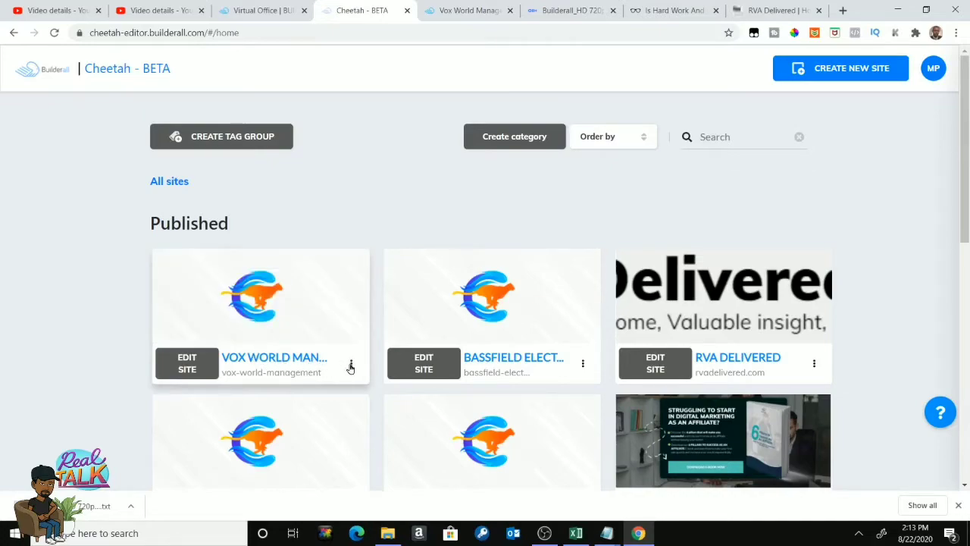
Choose Connect Domain from the Vox World Management site card's options menu
{"action": "left_click", "coordinate": [351, 365]}
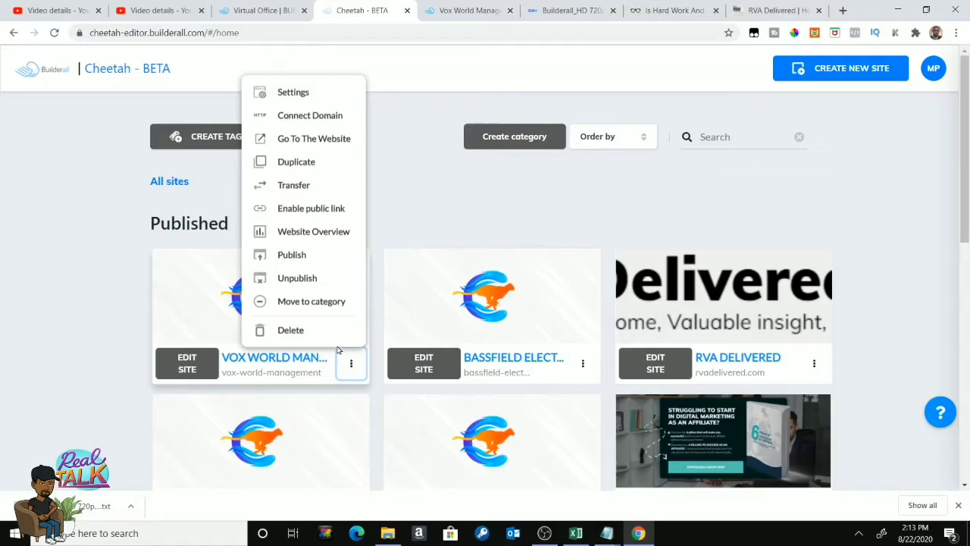
{"action": "mouse_move", "coordinate": [322, 287]}
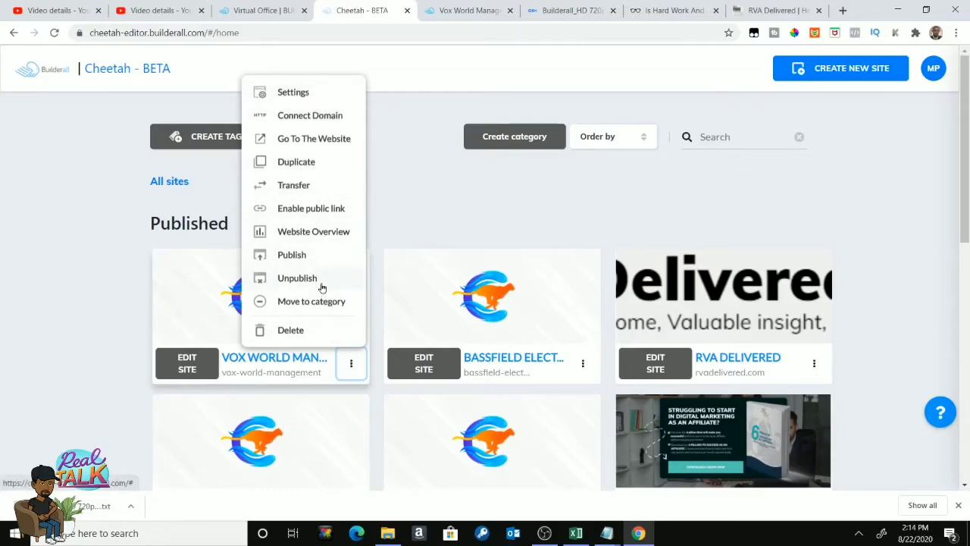
{"action": "mouse_move", "coordinate": [314, 173]}
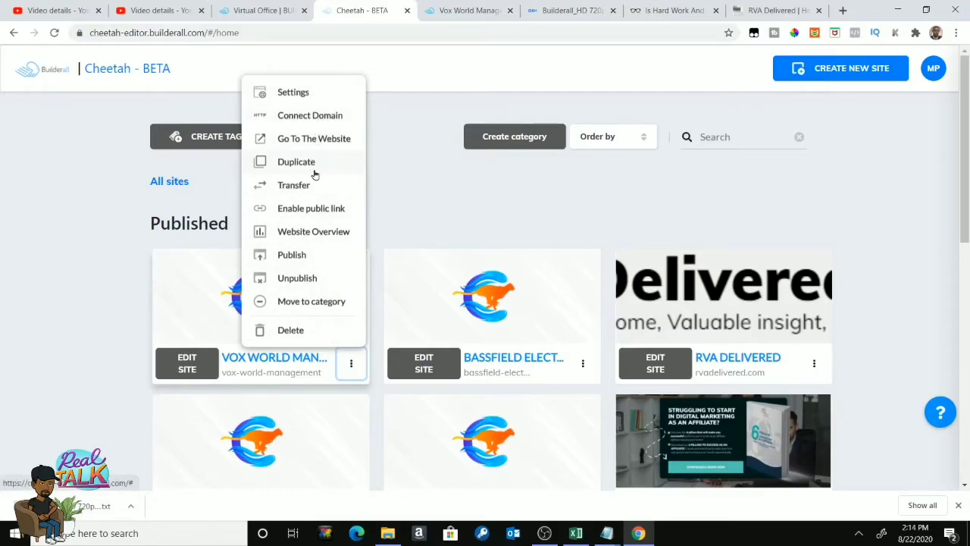
{"action": "mouse_move", "coordinate": [315, 118]}
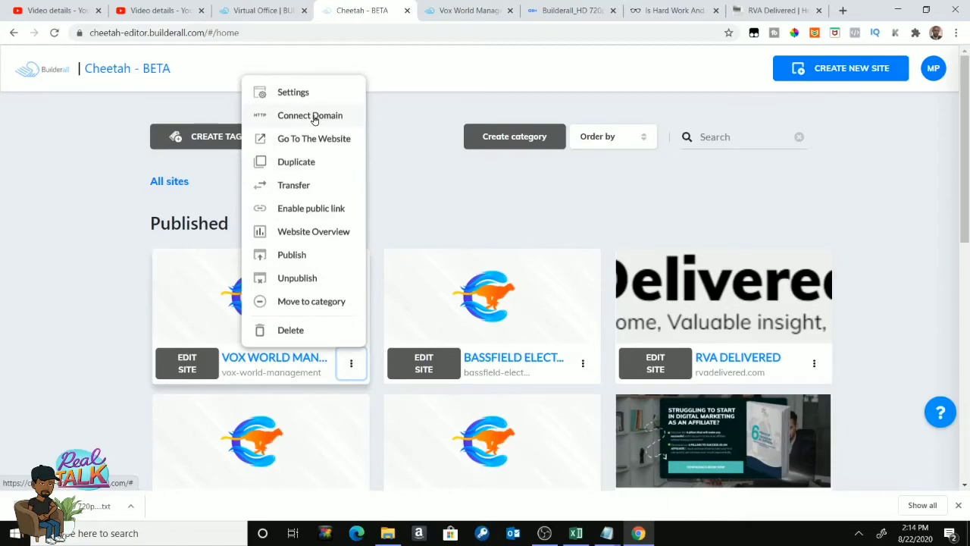
{"action": "left_click", "coordinate": [312, 115]}
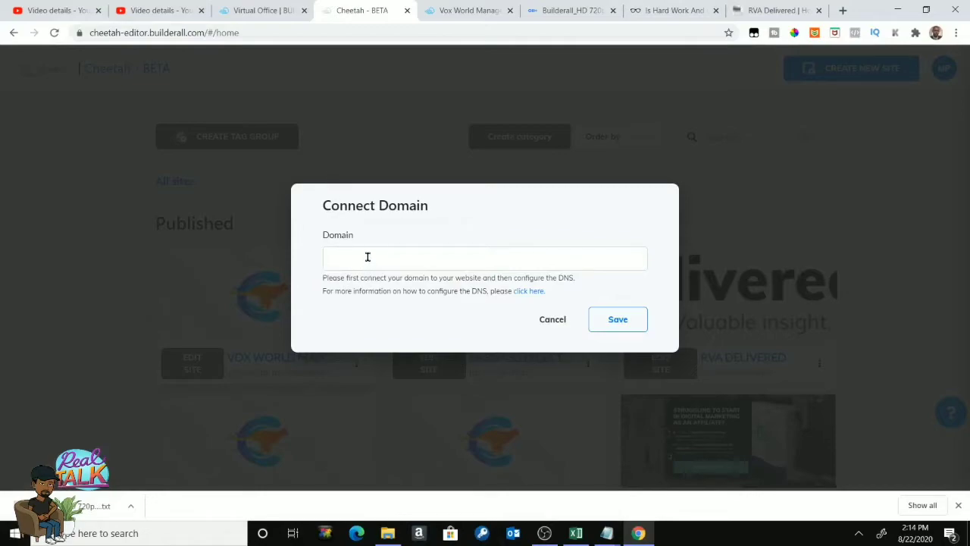
Type thisishowyoudoit.rvadelivered.com into the Domain field, then close the Connect Domain dialog
{"action": "left_click", "coordinate": [618, 319]}
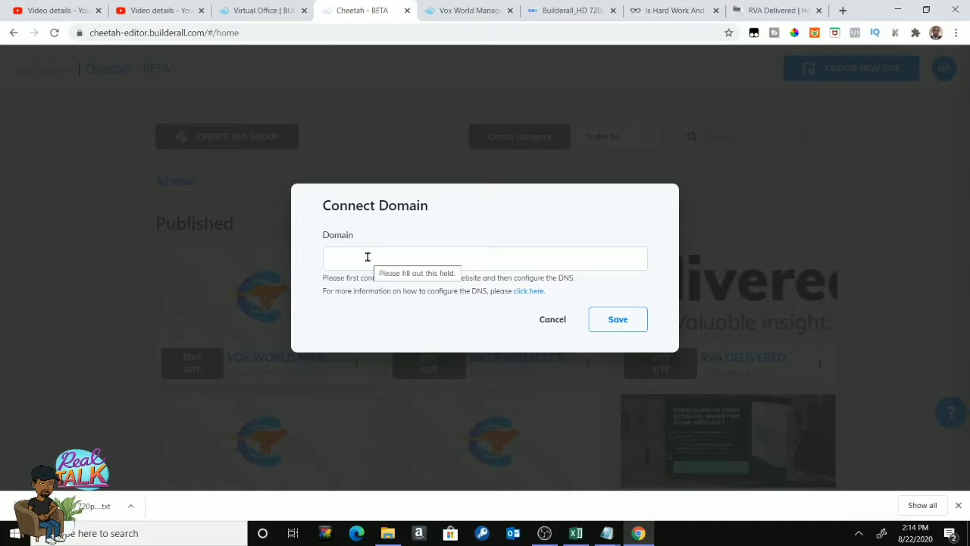
{"action": "left_click", "coordinate": [485, 257]}
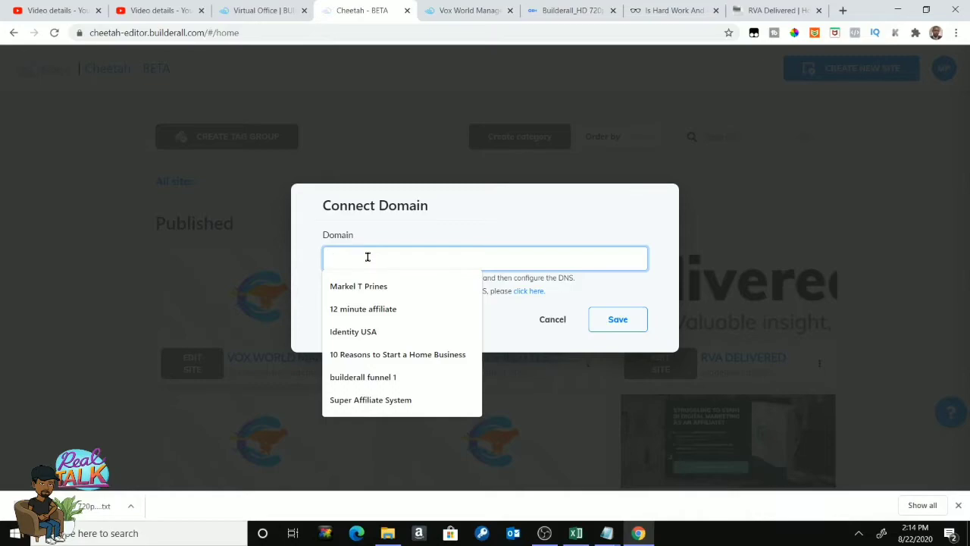
{"action": "type", "text": "thisis"}
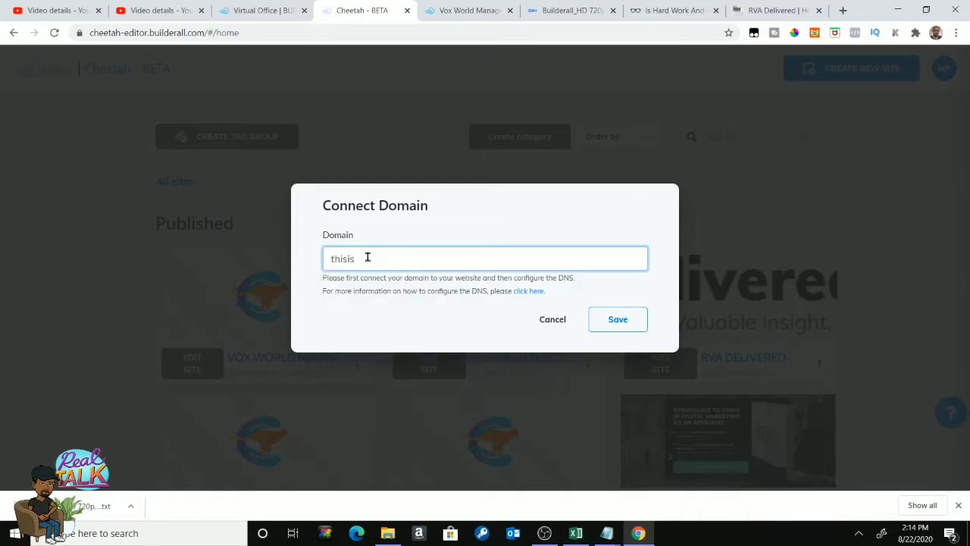
{"action": "type", "text": "howyoudo"}
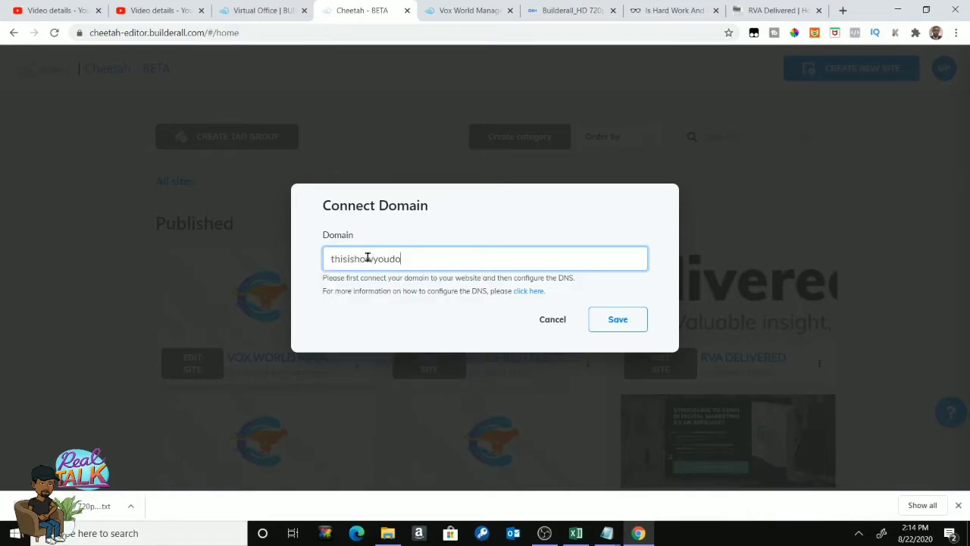
{"action": "type", "text": "it"}
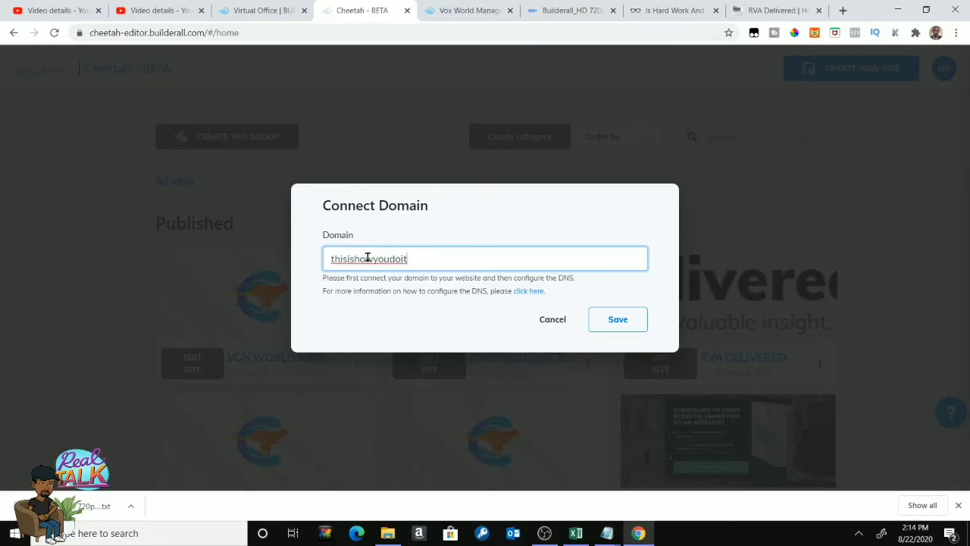
{"action": "type", "text": "."}
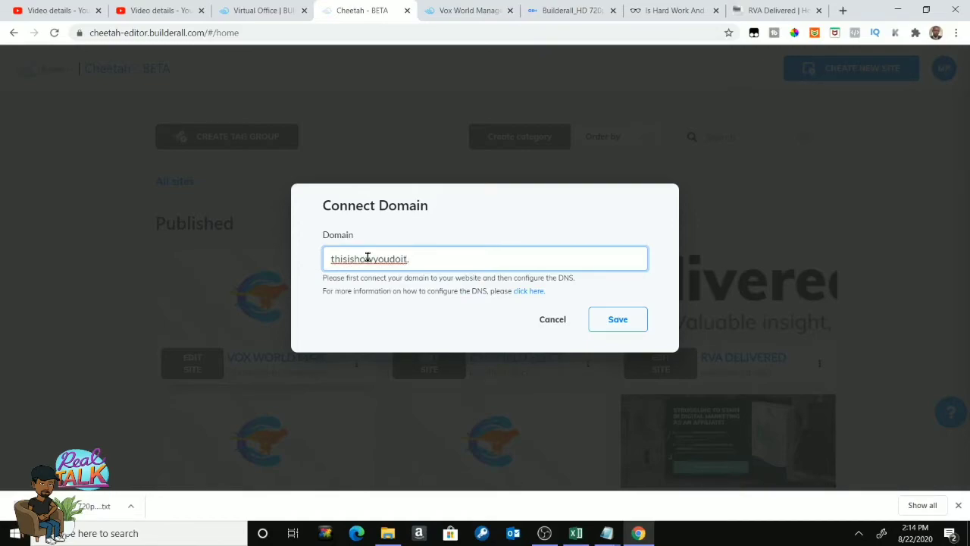
{"action": "type", "text": "rvadelivered.com"}
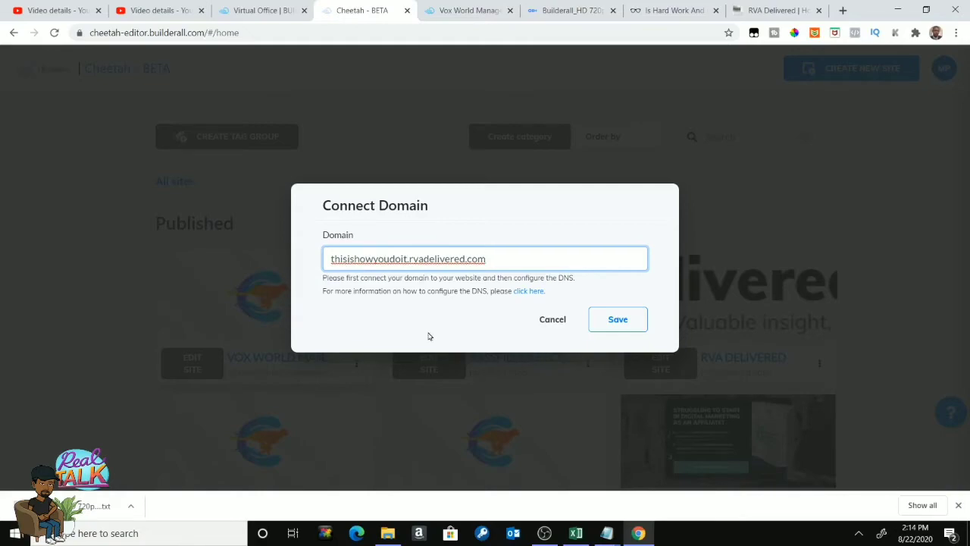
{"action": "left_click", "coordinate": [618, 320]}
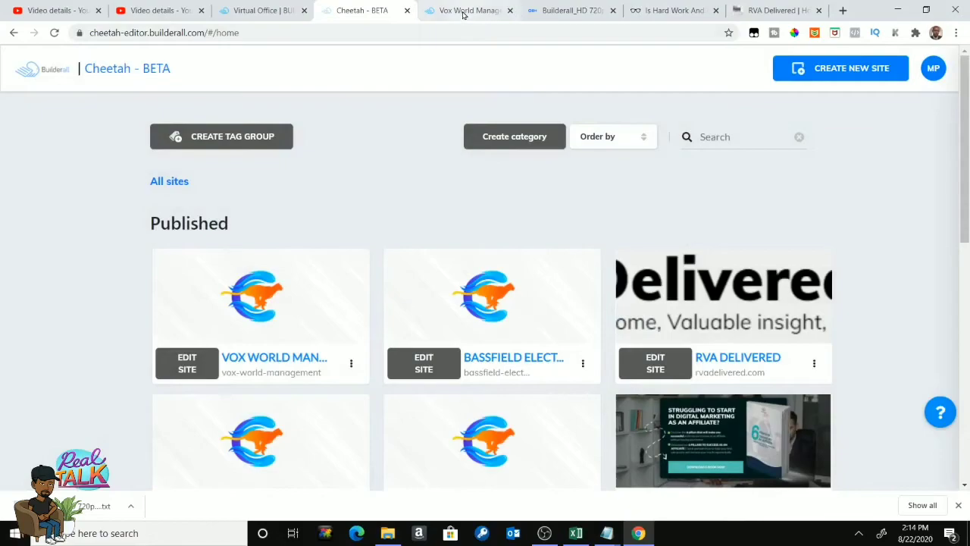
{"action": "left_click", "coordinate": [464, 10]}
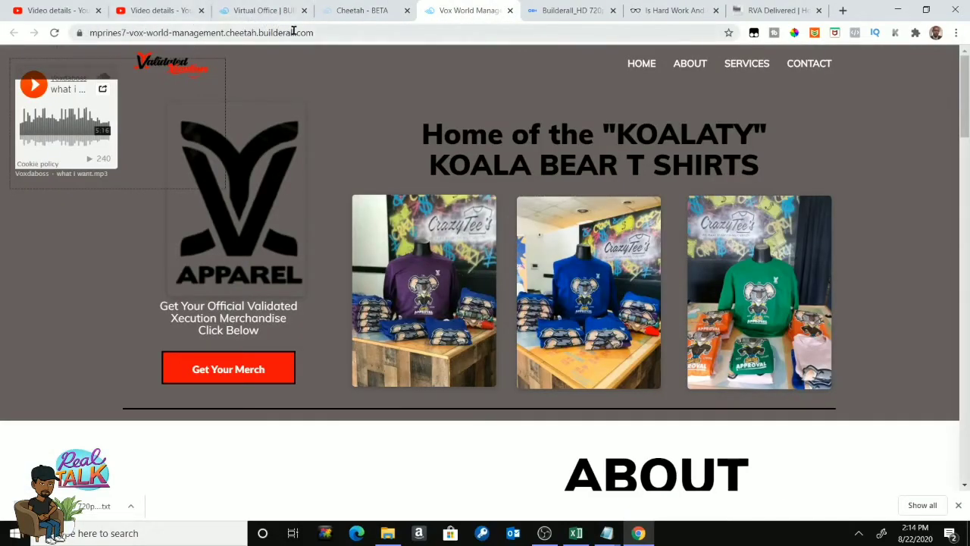
{"action": "left_click", "coordinate": [357, 10]}
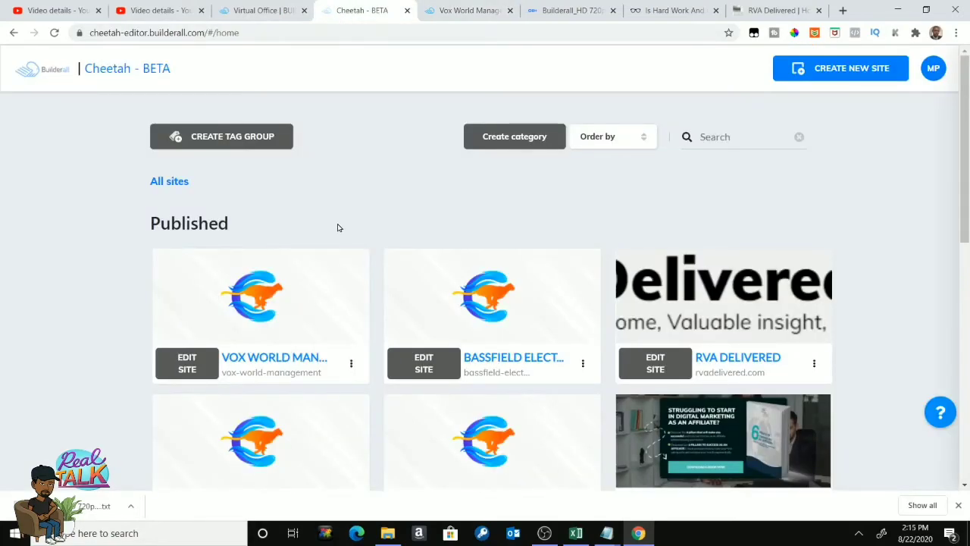
{"action": "mouse_move", "coordinate": [332, 214]}
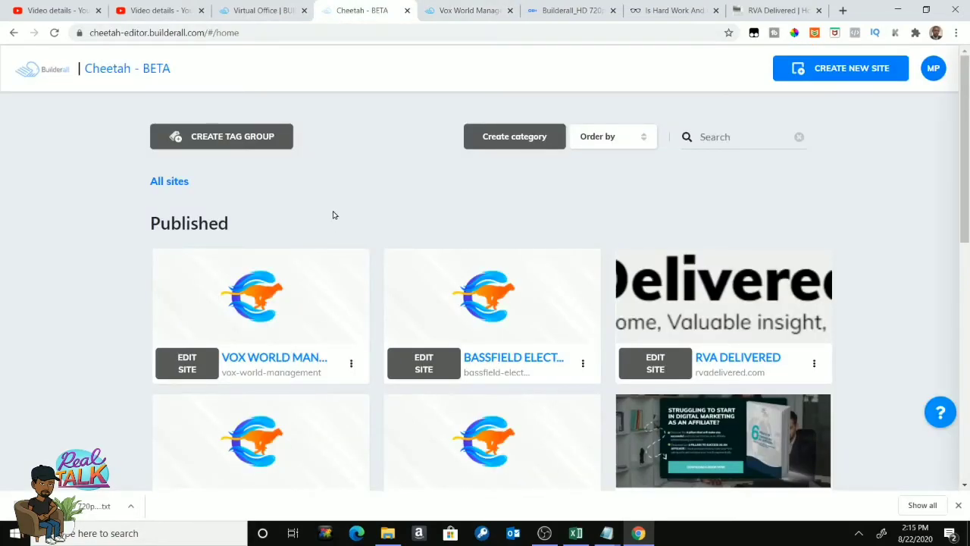
{"action": "mouse_move", "coordinate": [374, 202]}
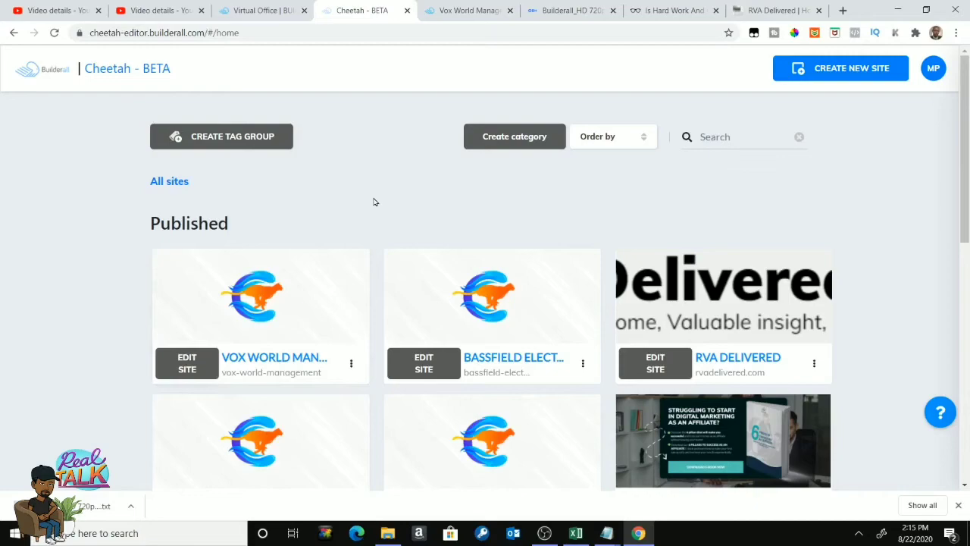